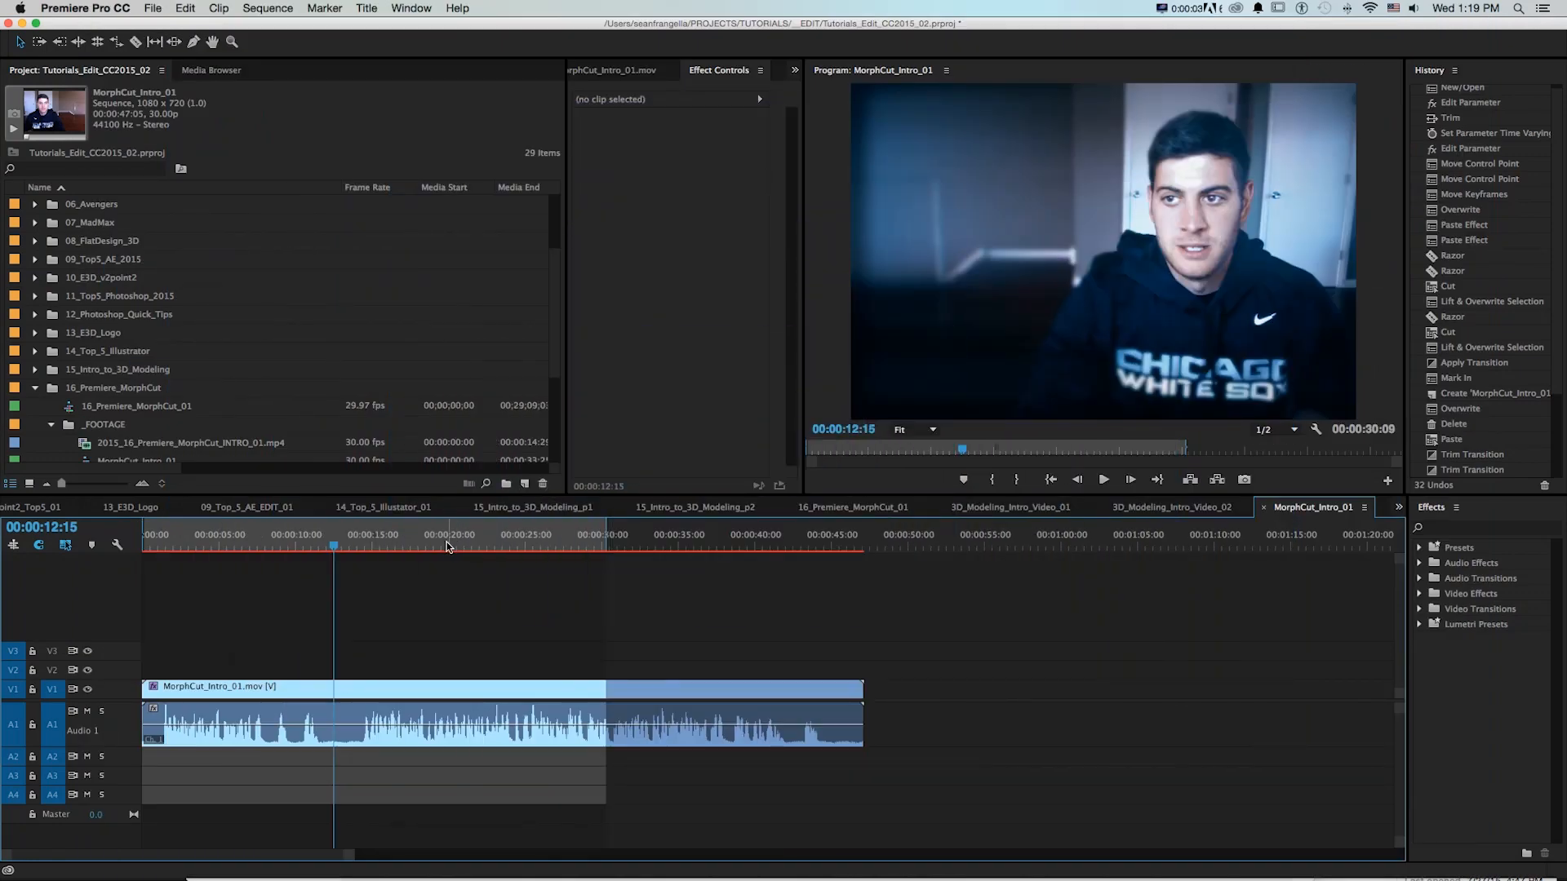
Scrub the talking-head clip to find the pause, then razor it where the pause starts
left_click(334, 548)
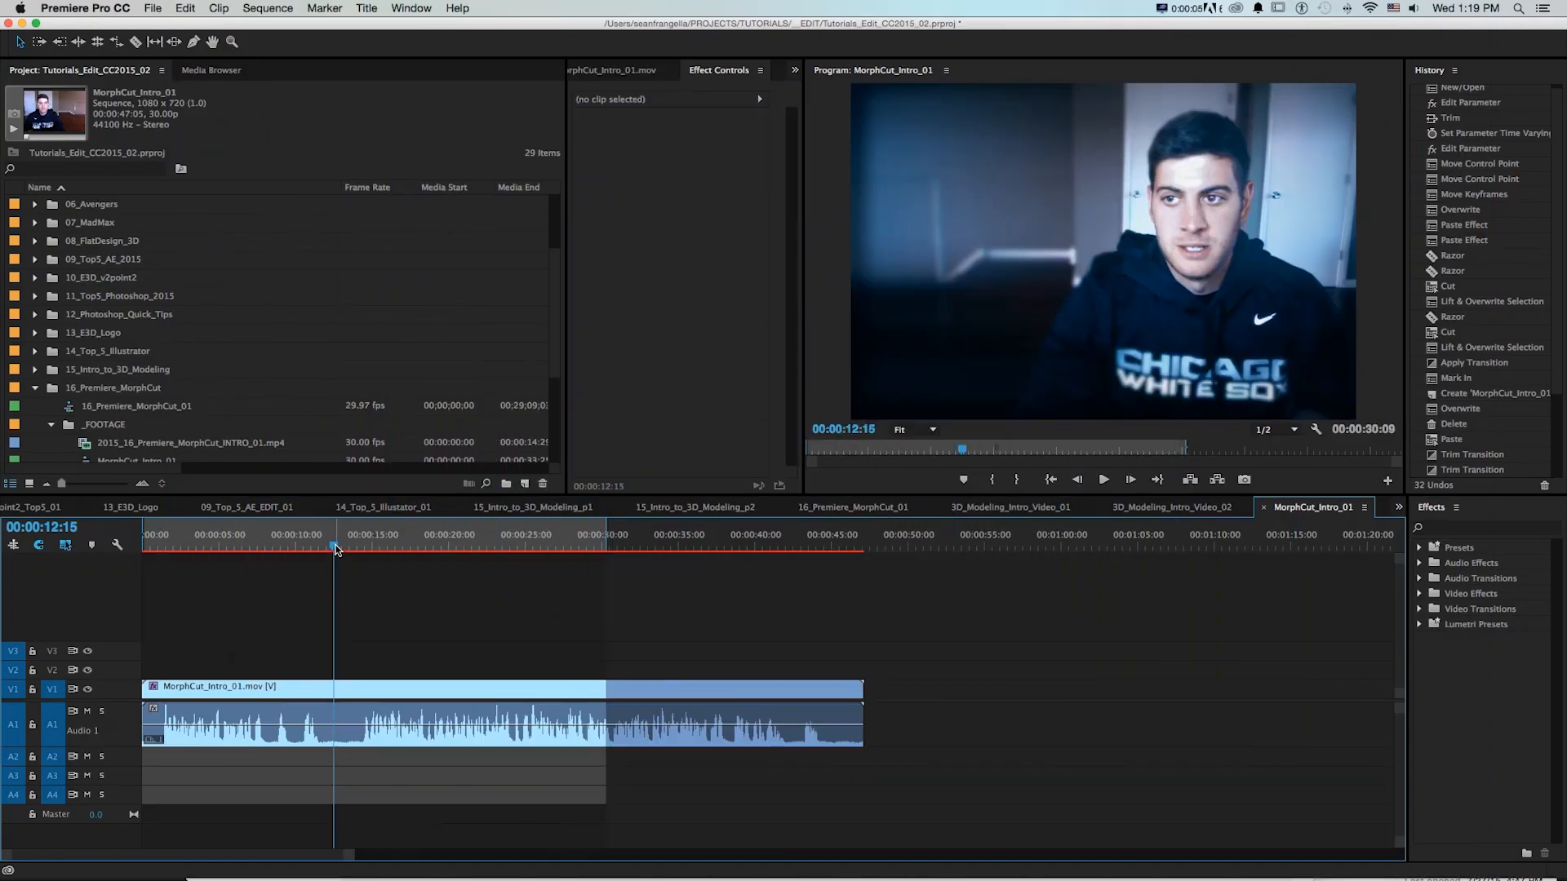
left_click_drag(335, 548, 320, 547)
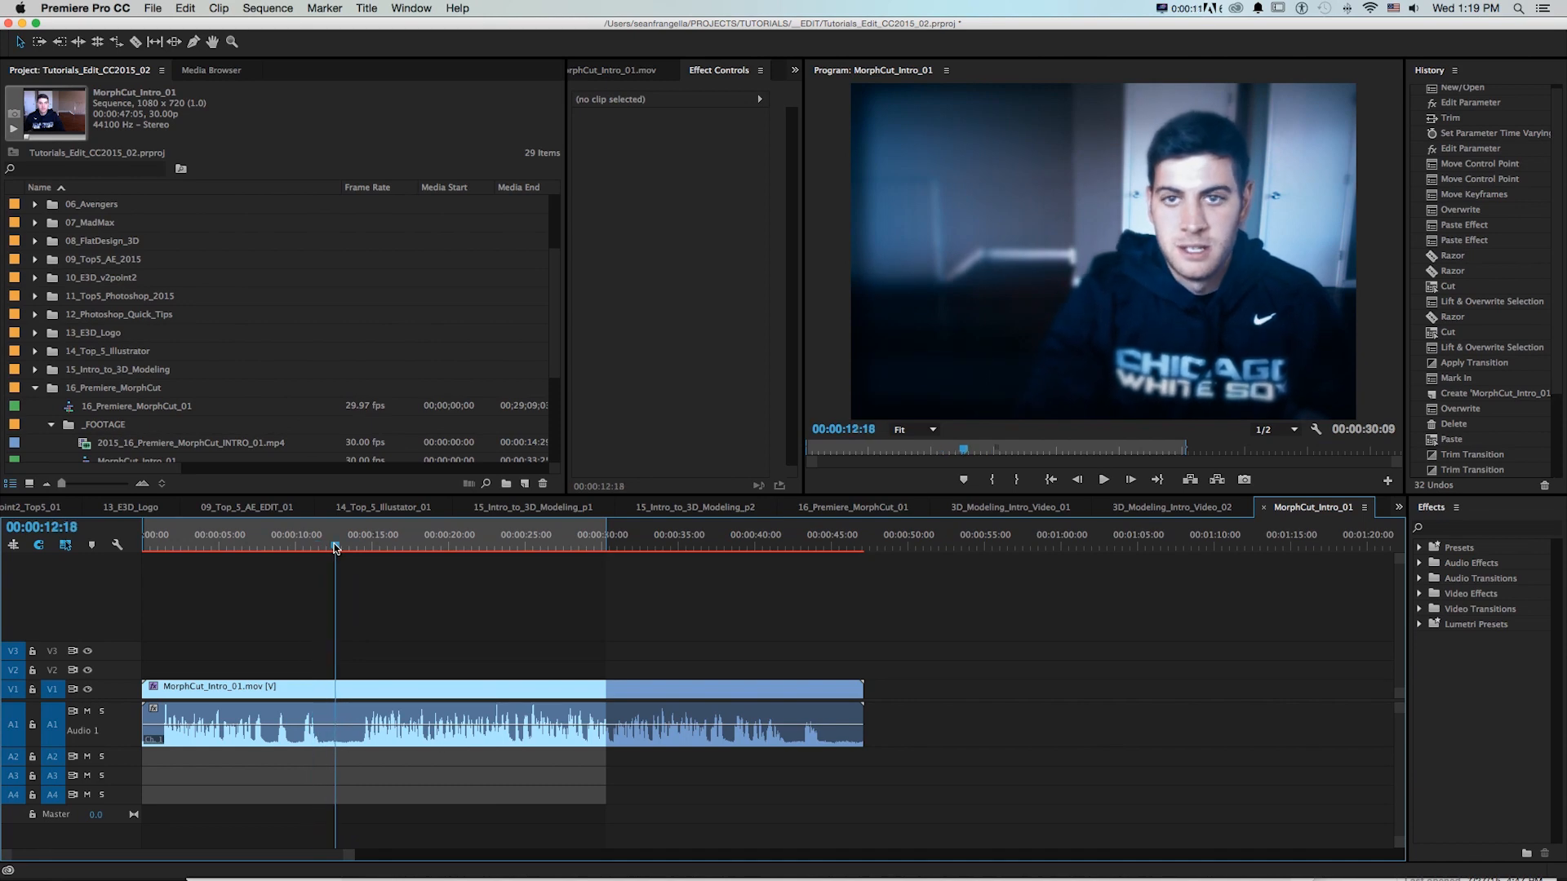
left_click_drag(335, 547, 321, 547)
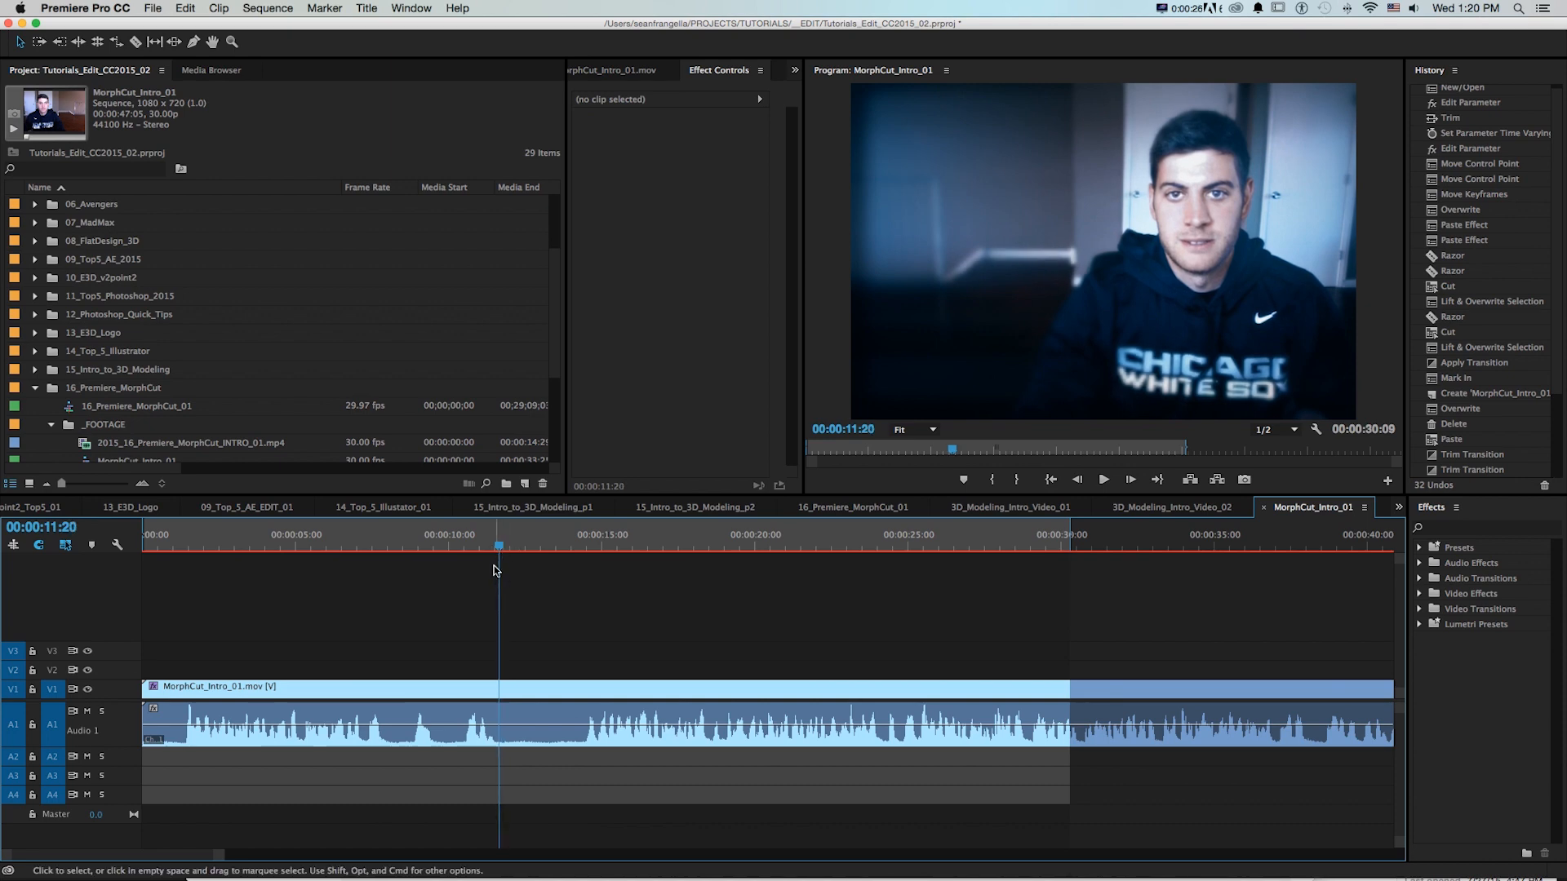
mouse_move(509, 682)
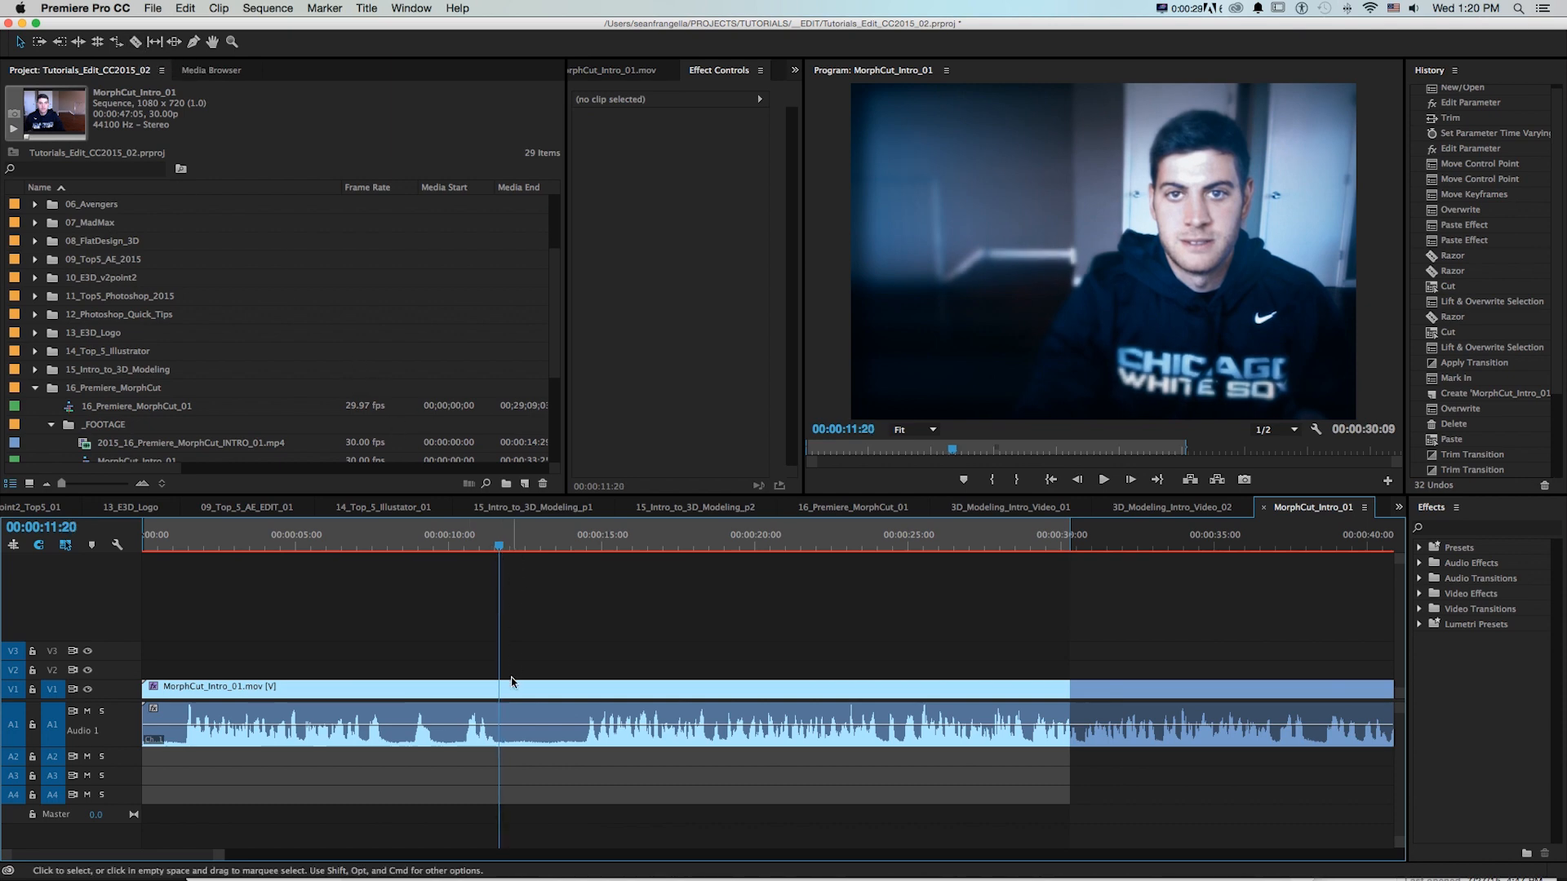
left_click(500, 686)
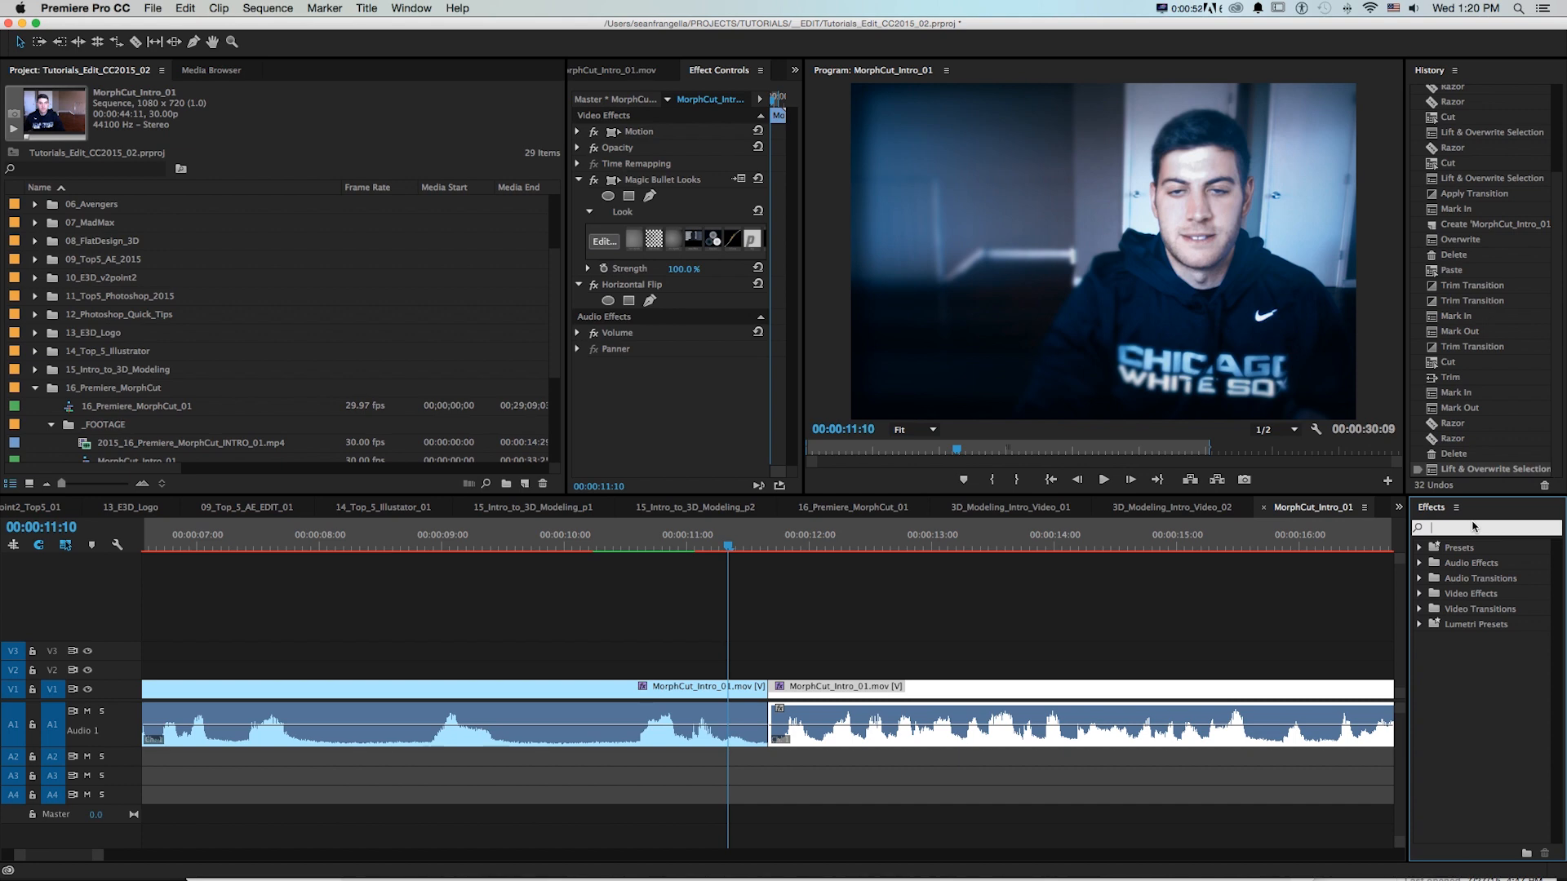
Search Effects for 'morph', place Morph Cut on the jump cut, then deselect
type("morph")
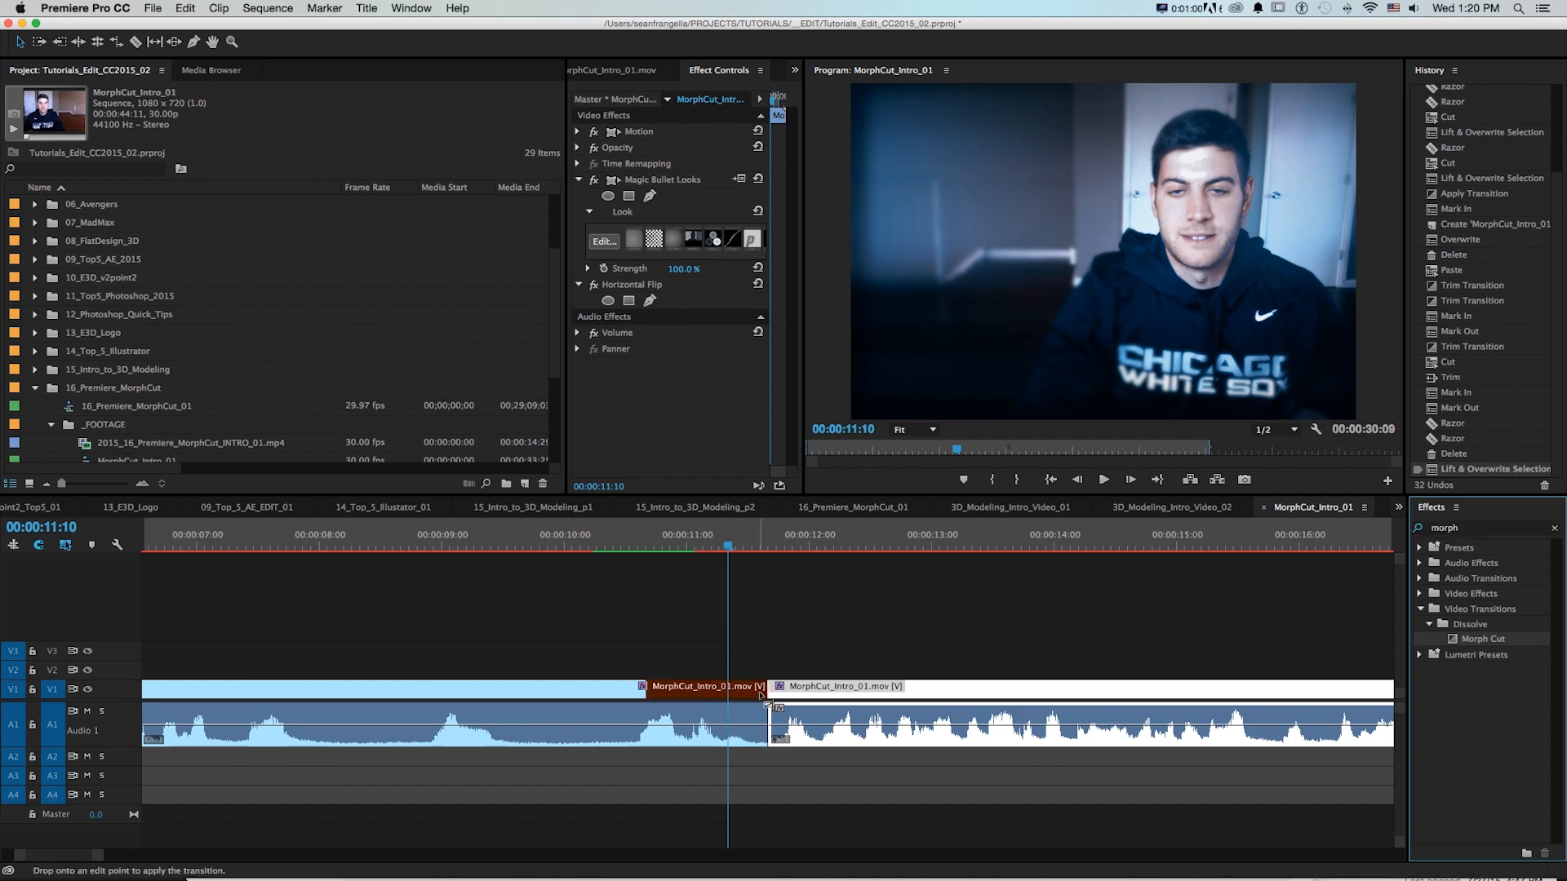
left_click(769, 689)
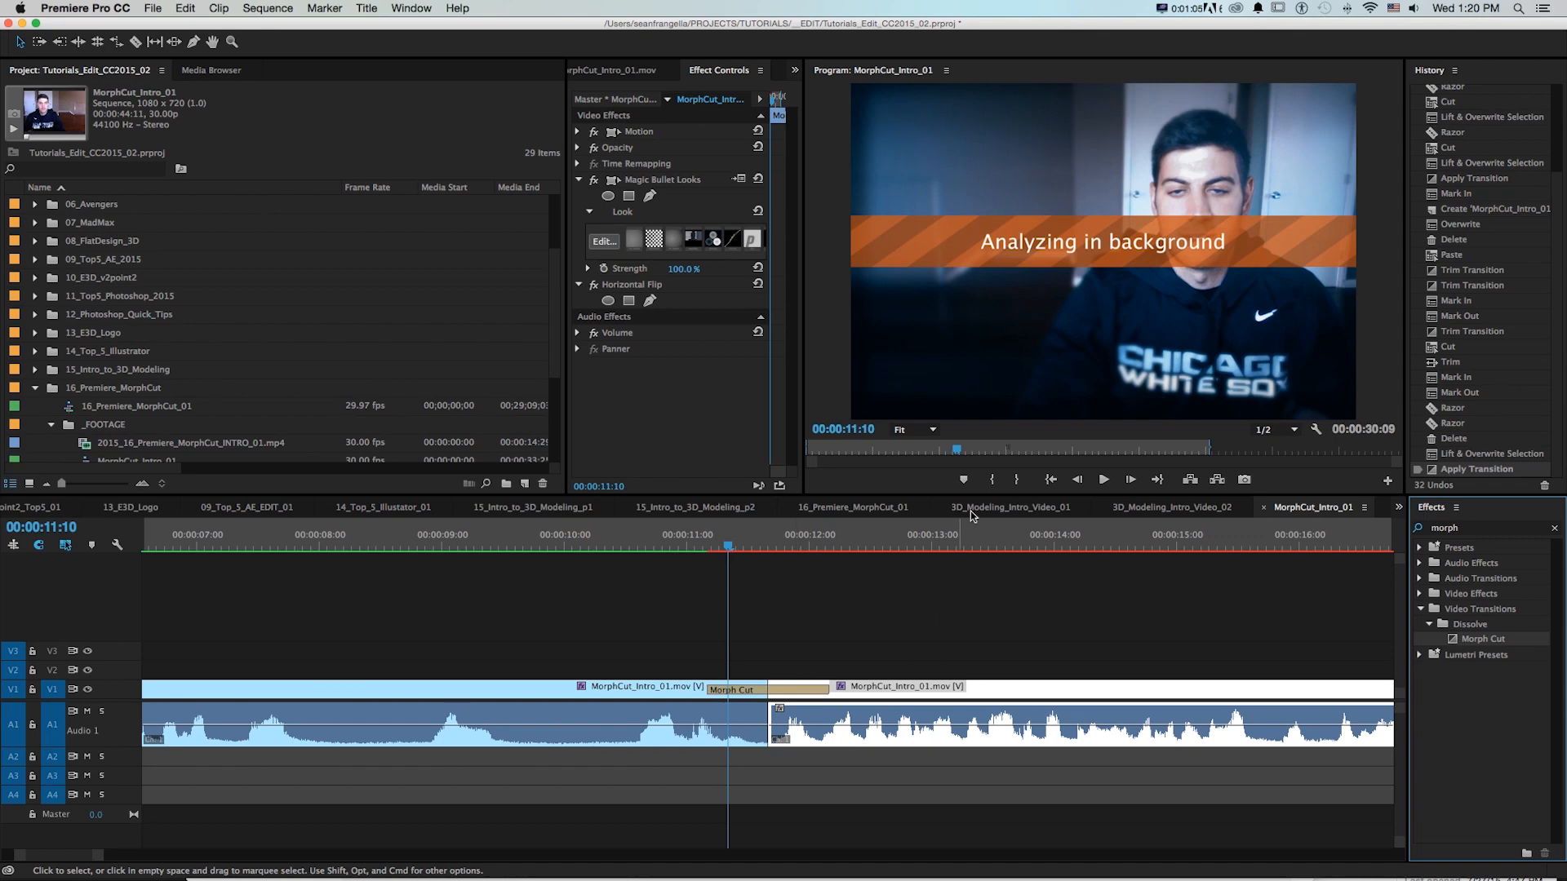
mouse_move(749, 607)
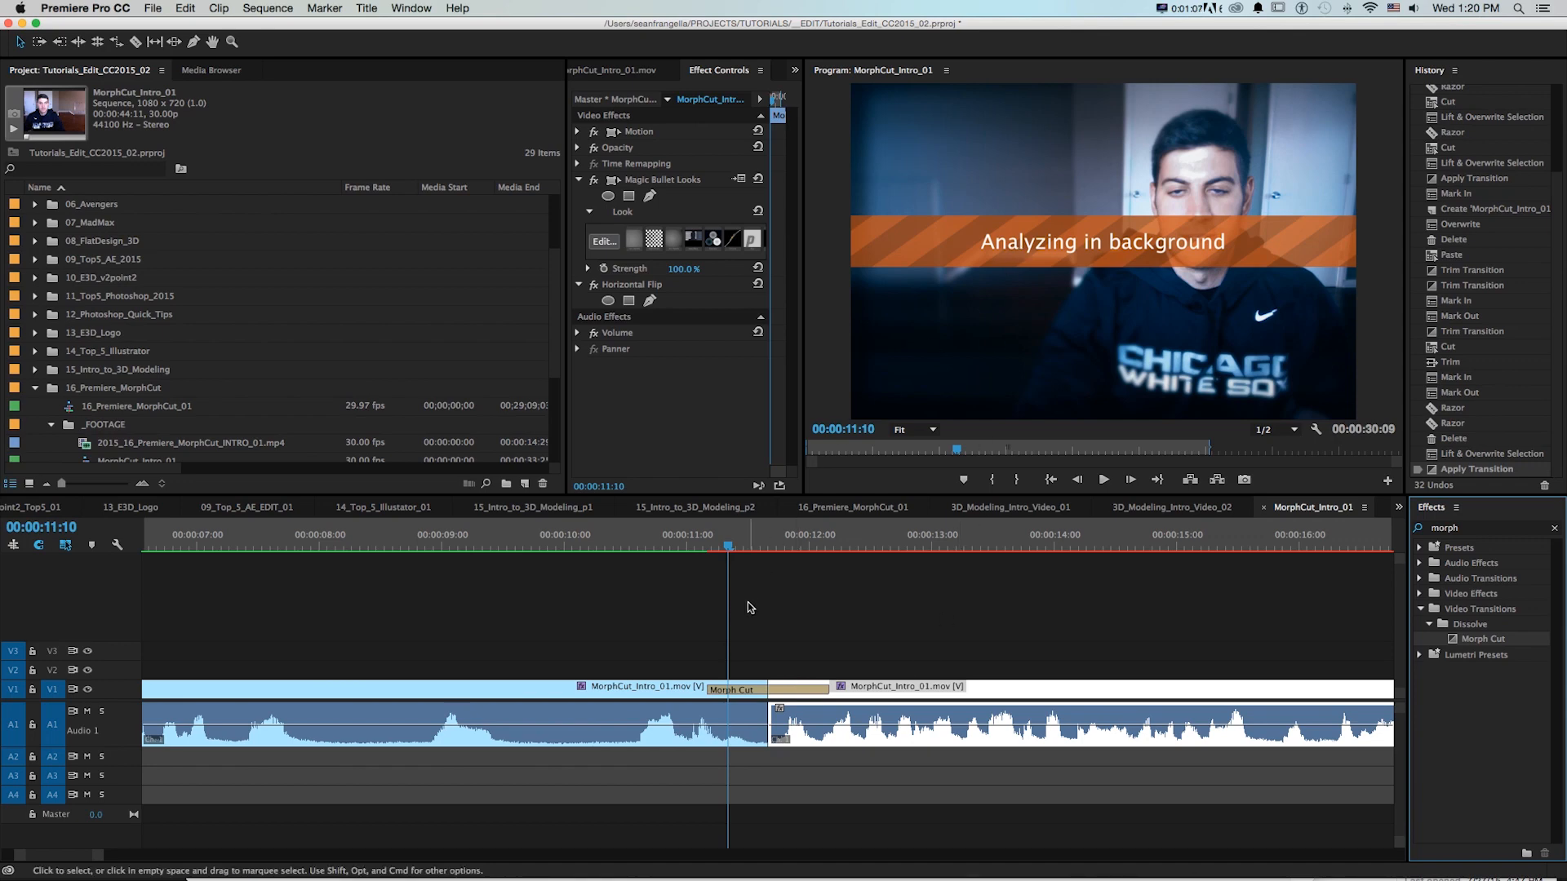
left_click(740, 534)
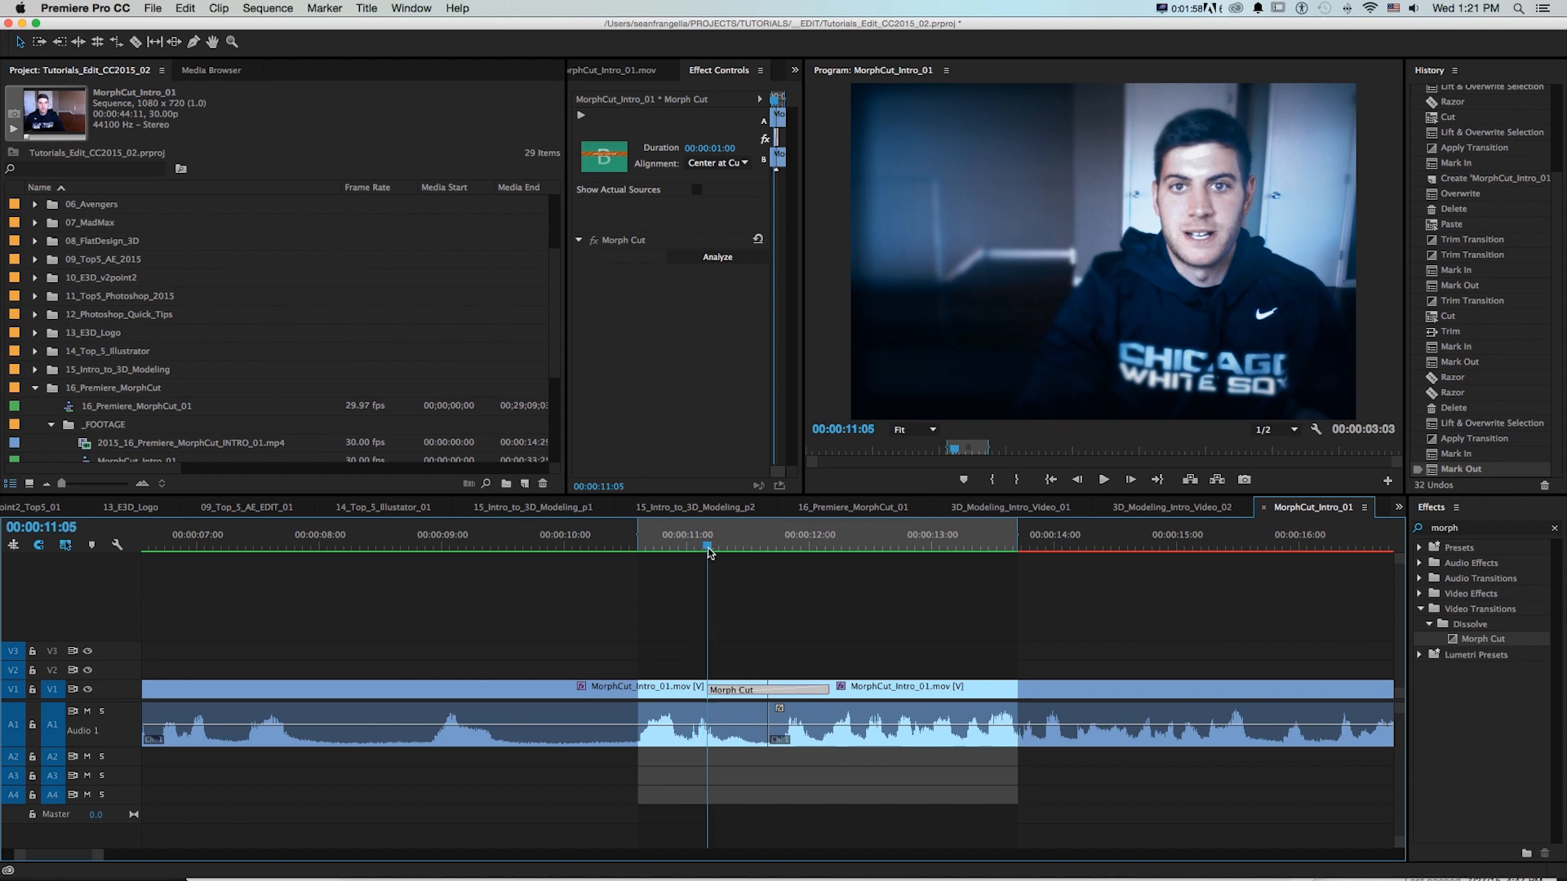
Scrub the playhead through the Morph Cut twice to preview the smoothed join
left_click(837, 548)
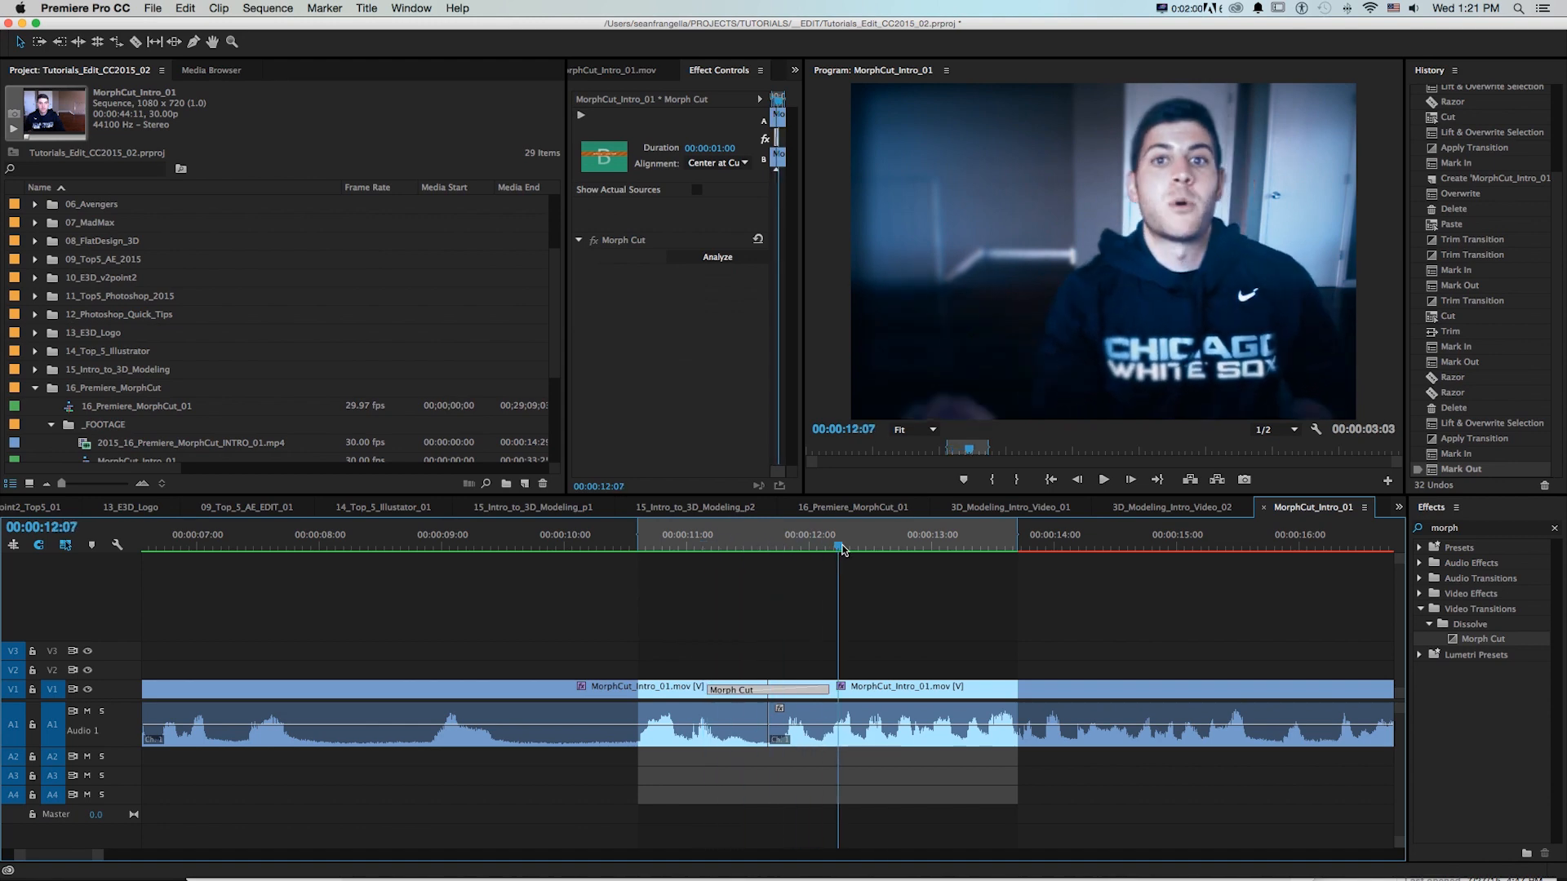
left_click_drag(837, 548, 700, 548)
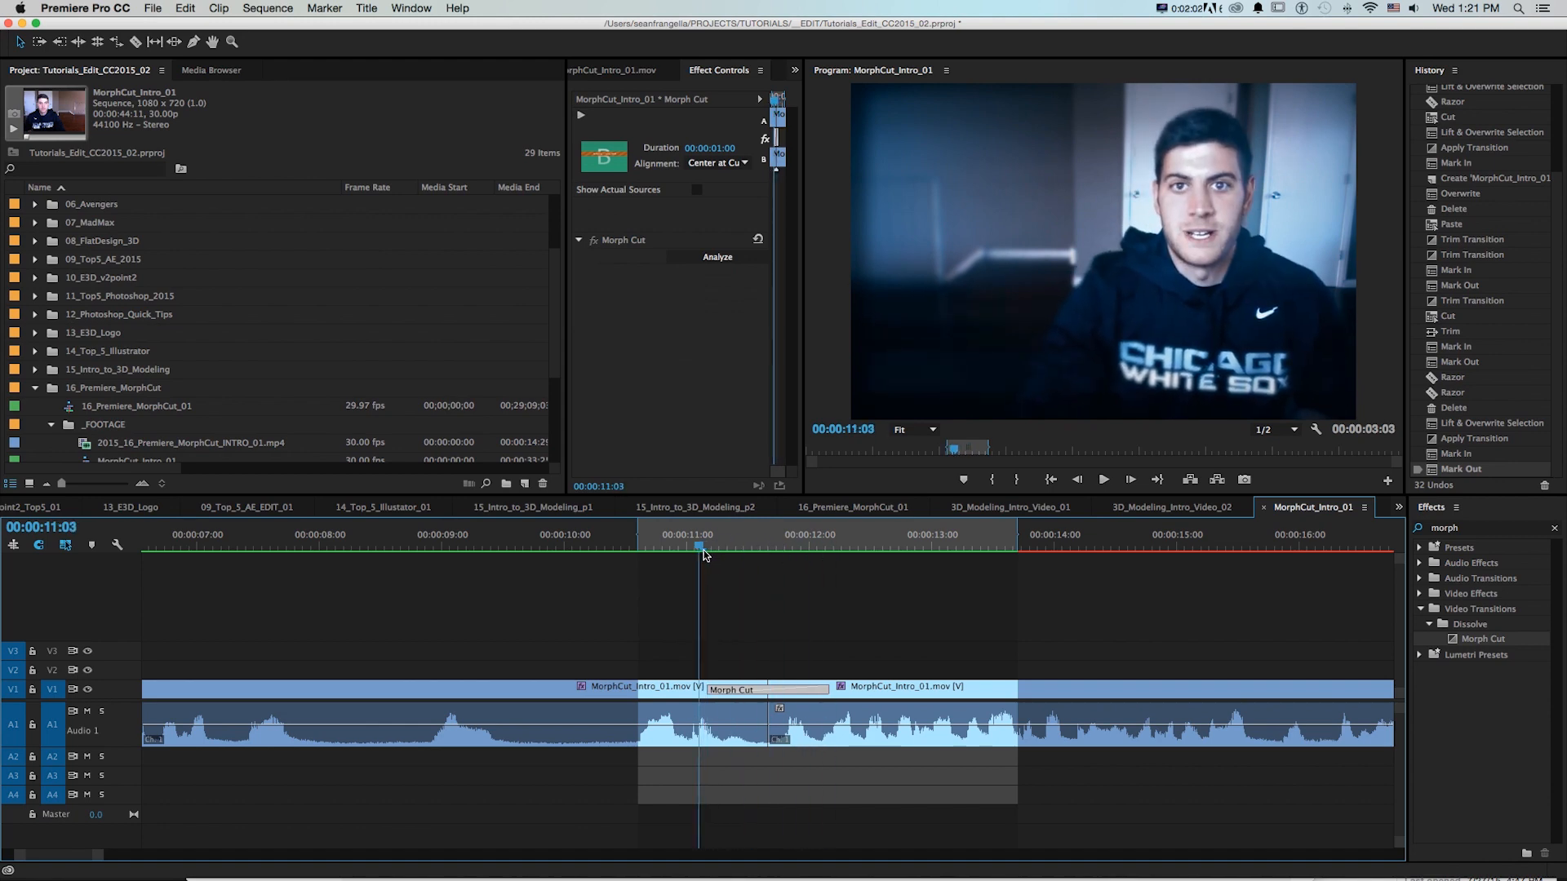
left_click(807, 547)
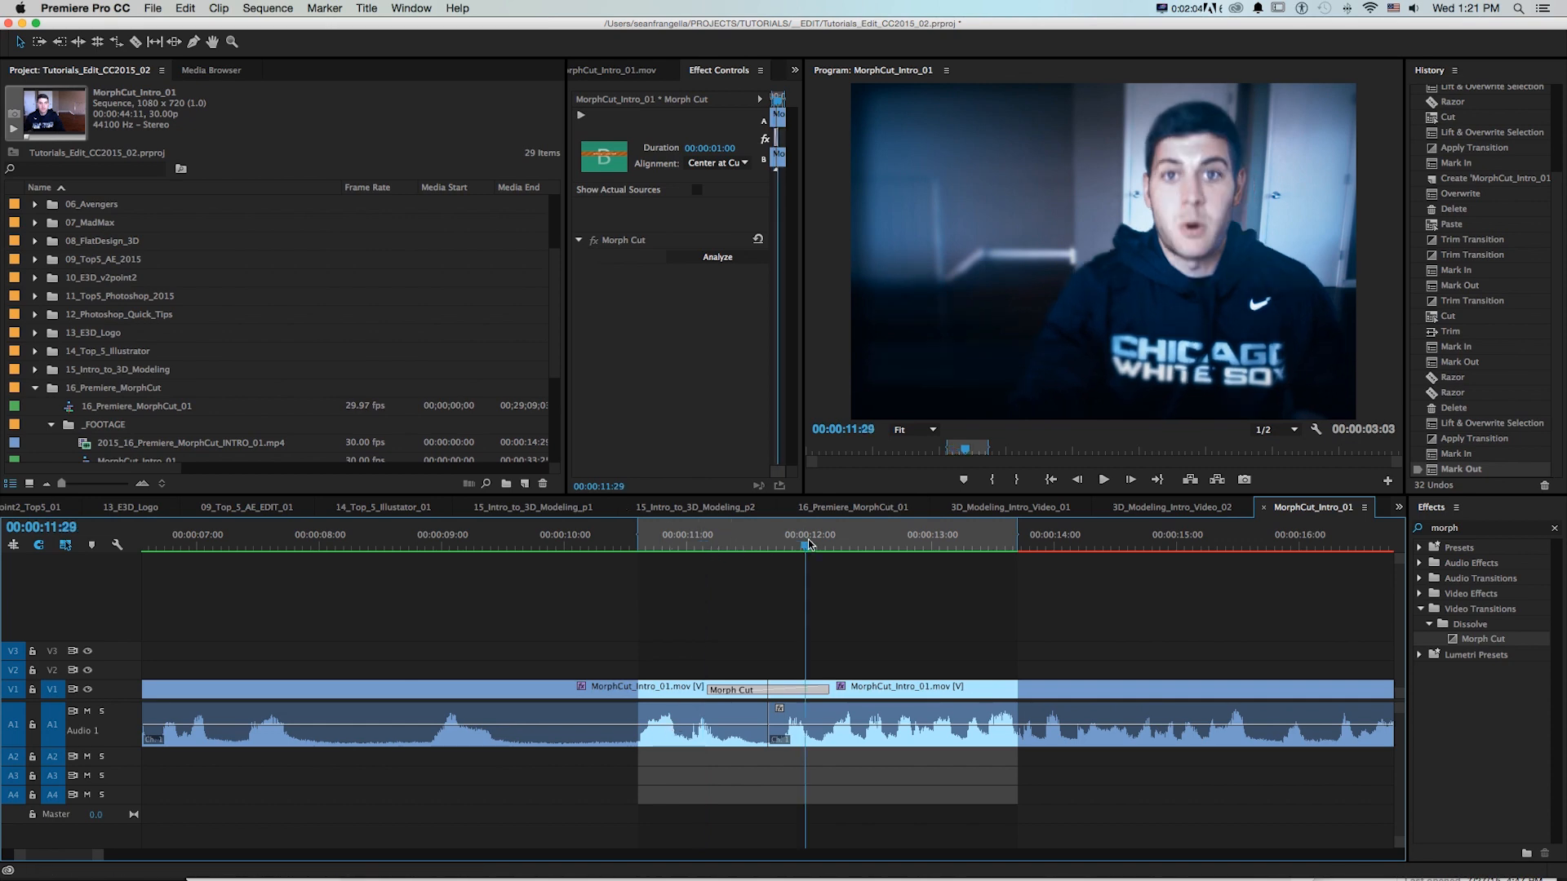
left_click_drag(806, 546, 730, 546)
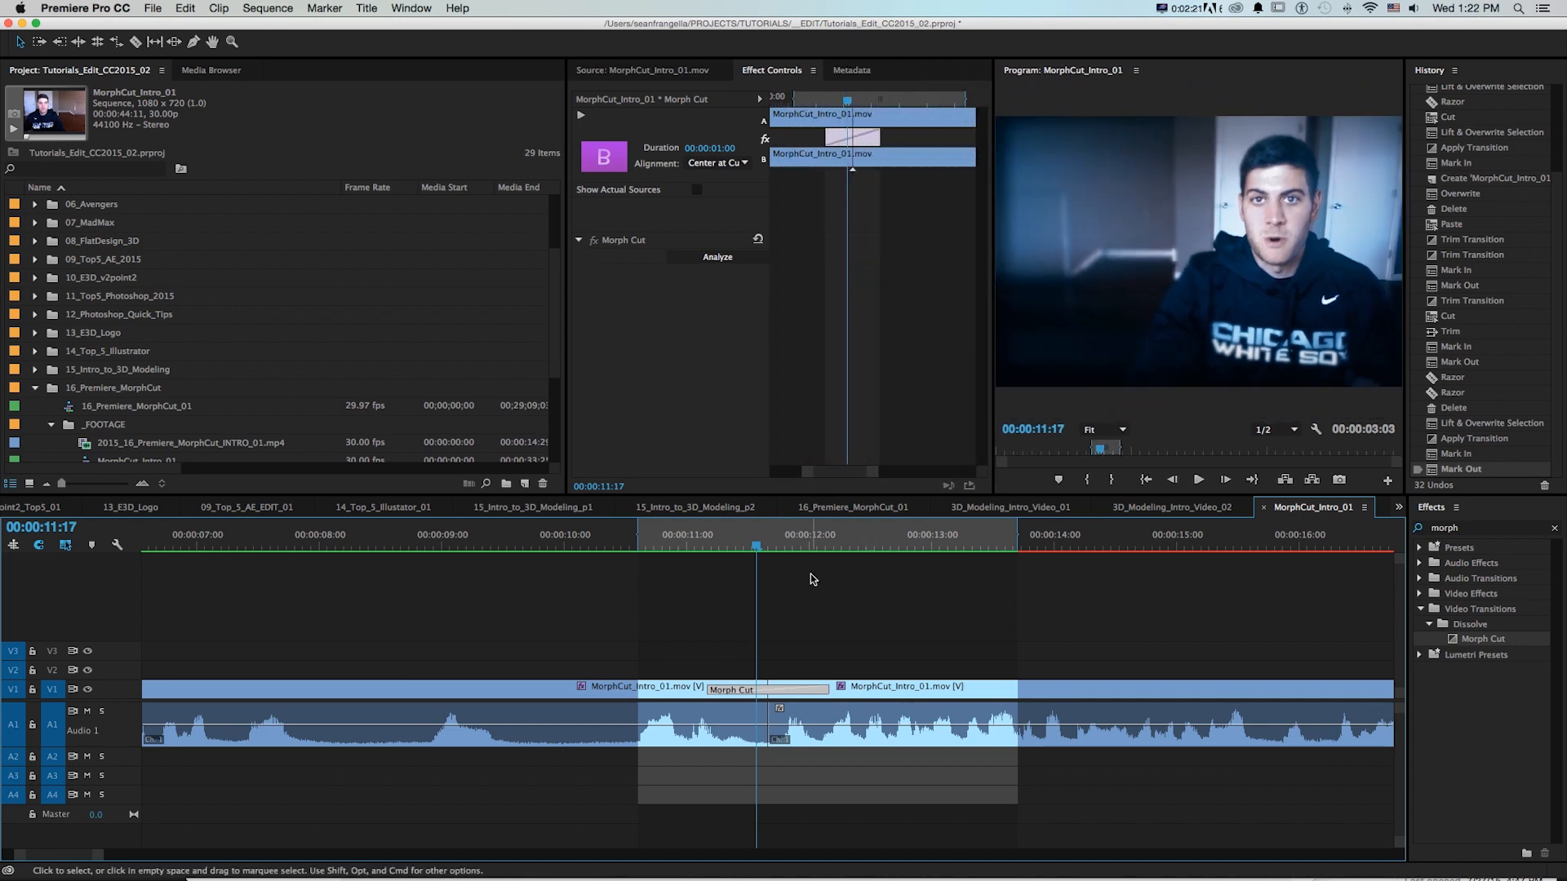
mouse_move(849, 675)
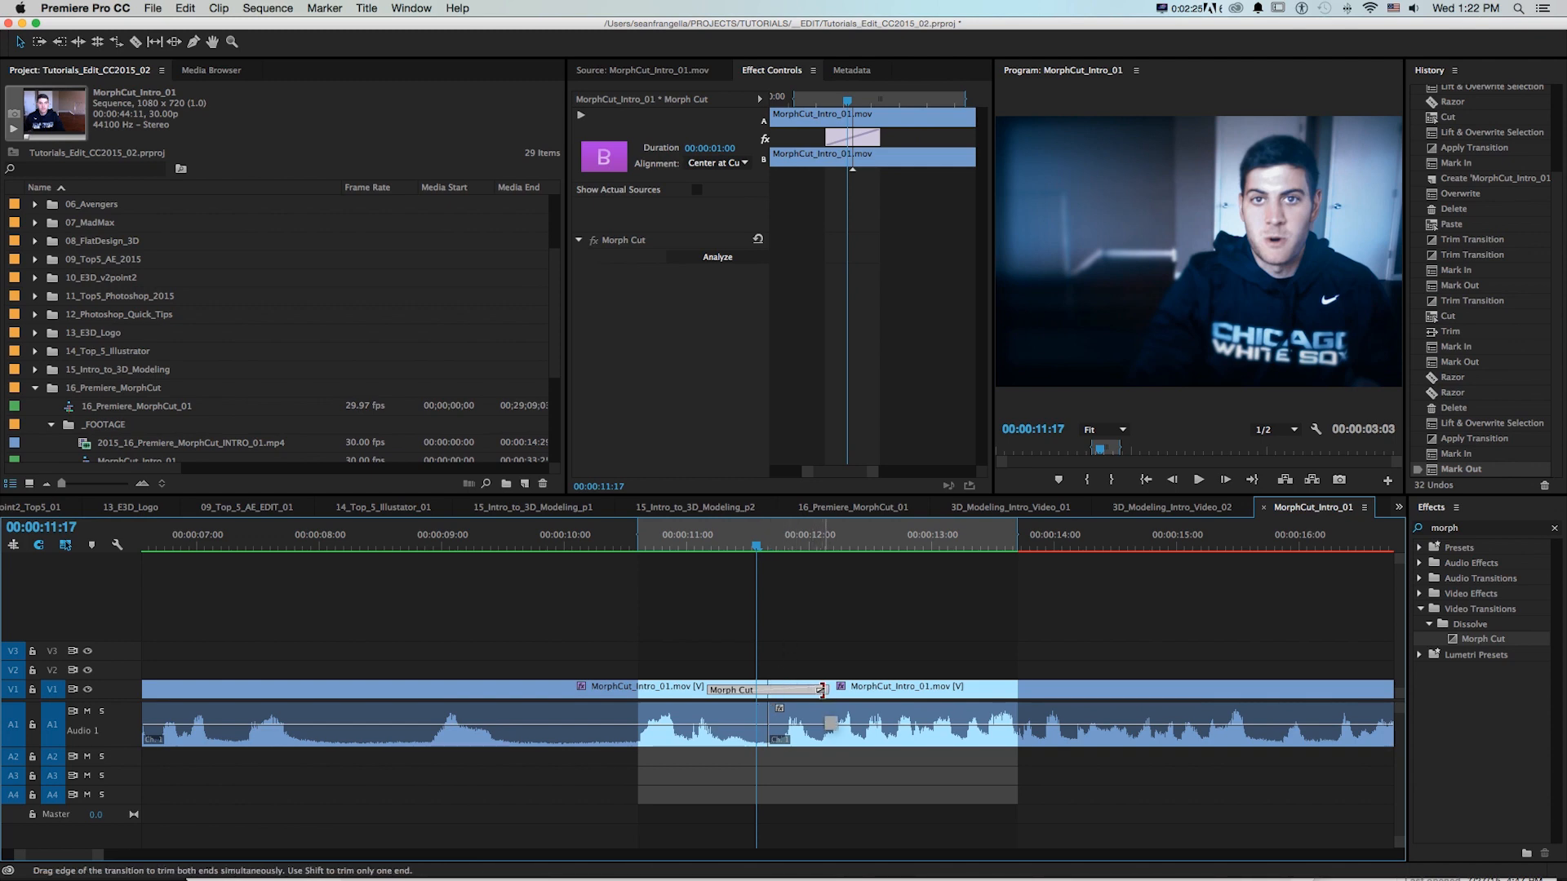
Trial-trim the Morph Cut's length, then move the playhead into the transition to check it
left_click_drag(819, 689, 779, 690)
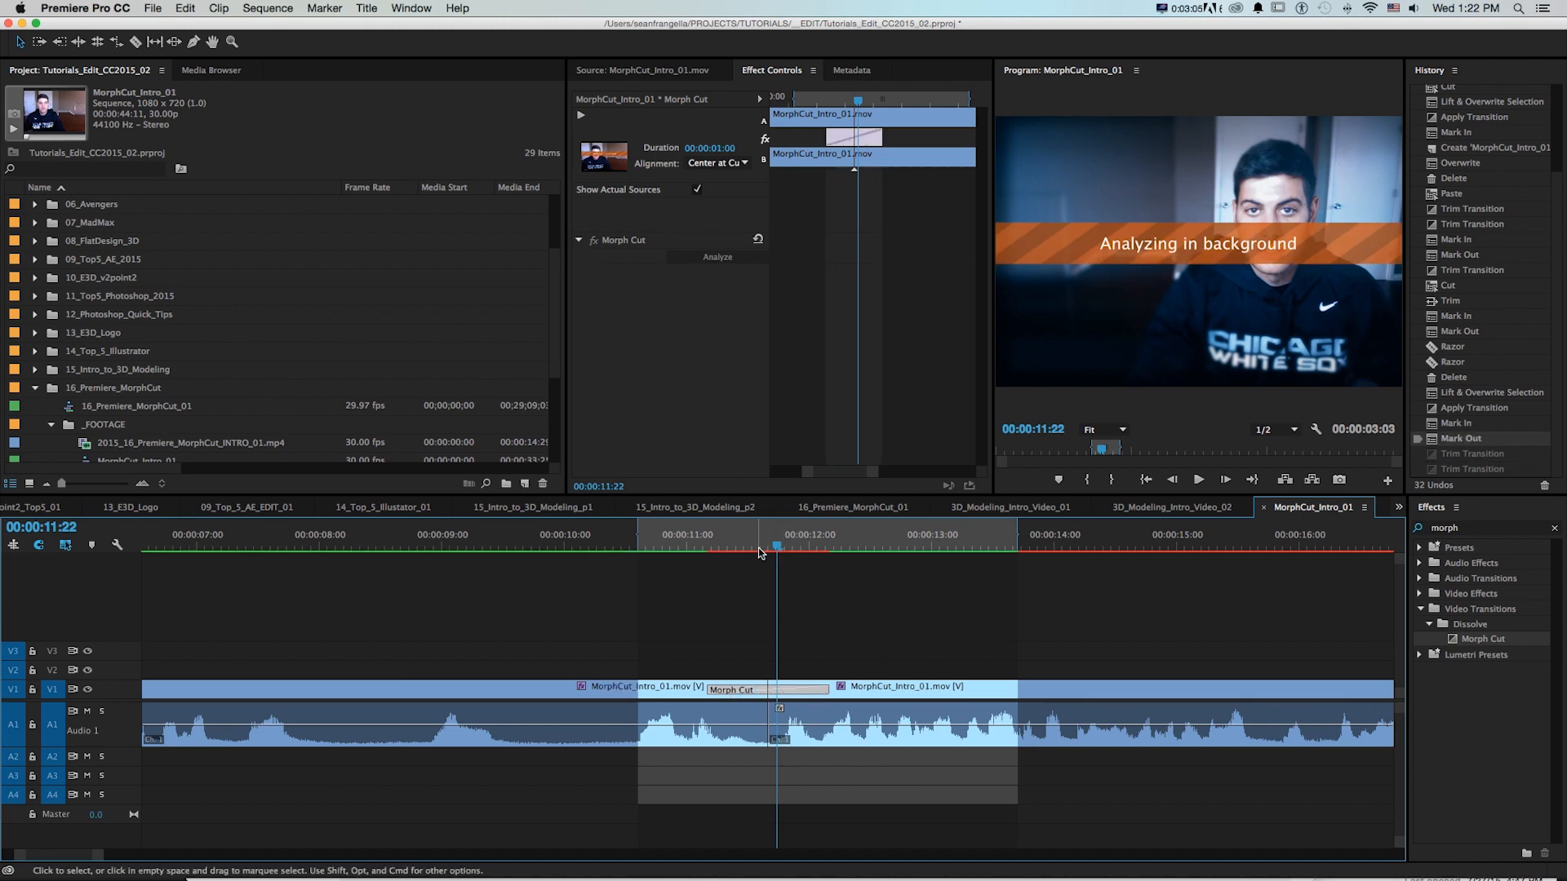
left_click(745, 551)
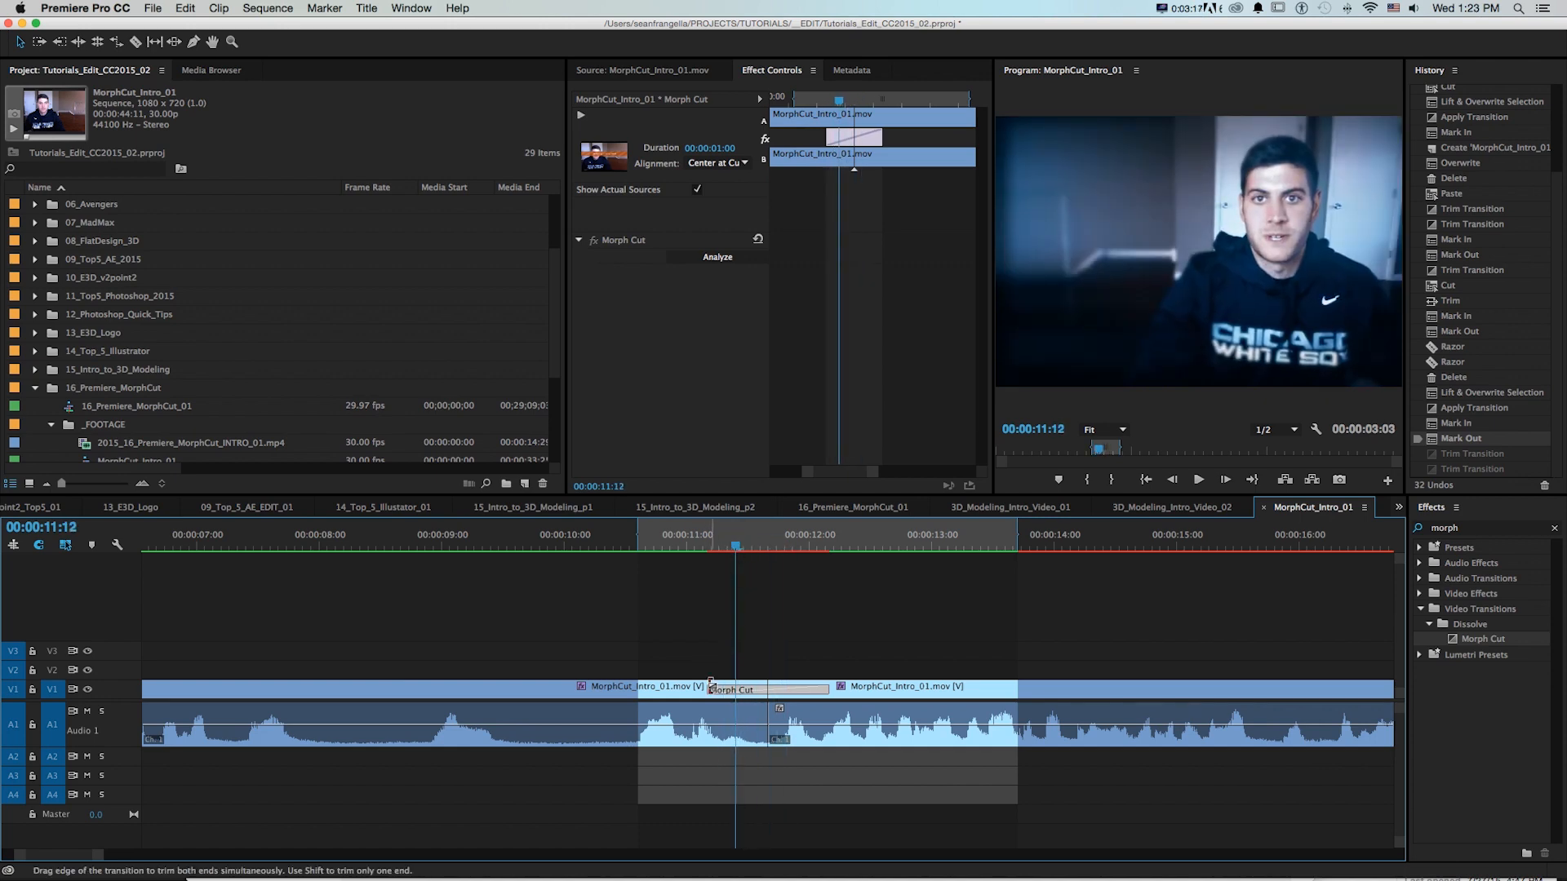
Trim the Morph Cut to 00:00:00:23 and preview the shortened transition
left_click_drag(709, 689, 779, 690)
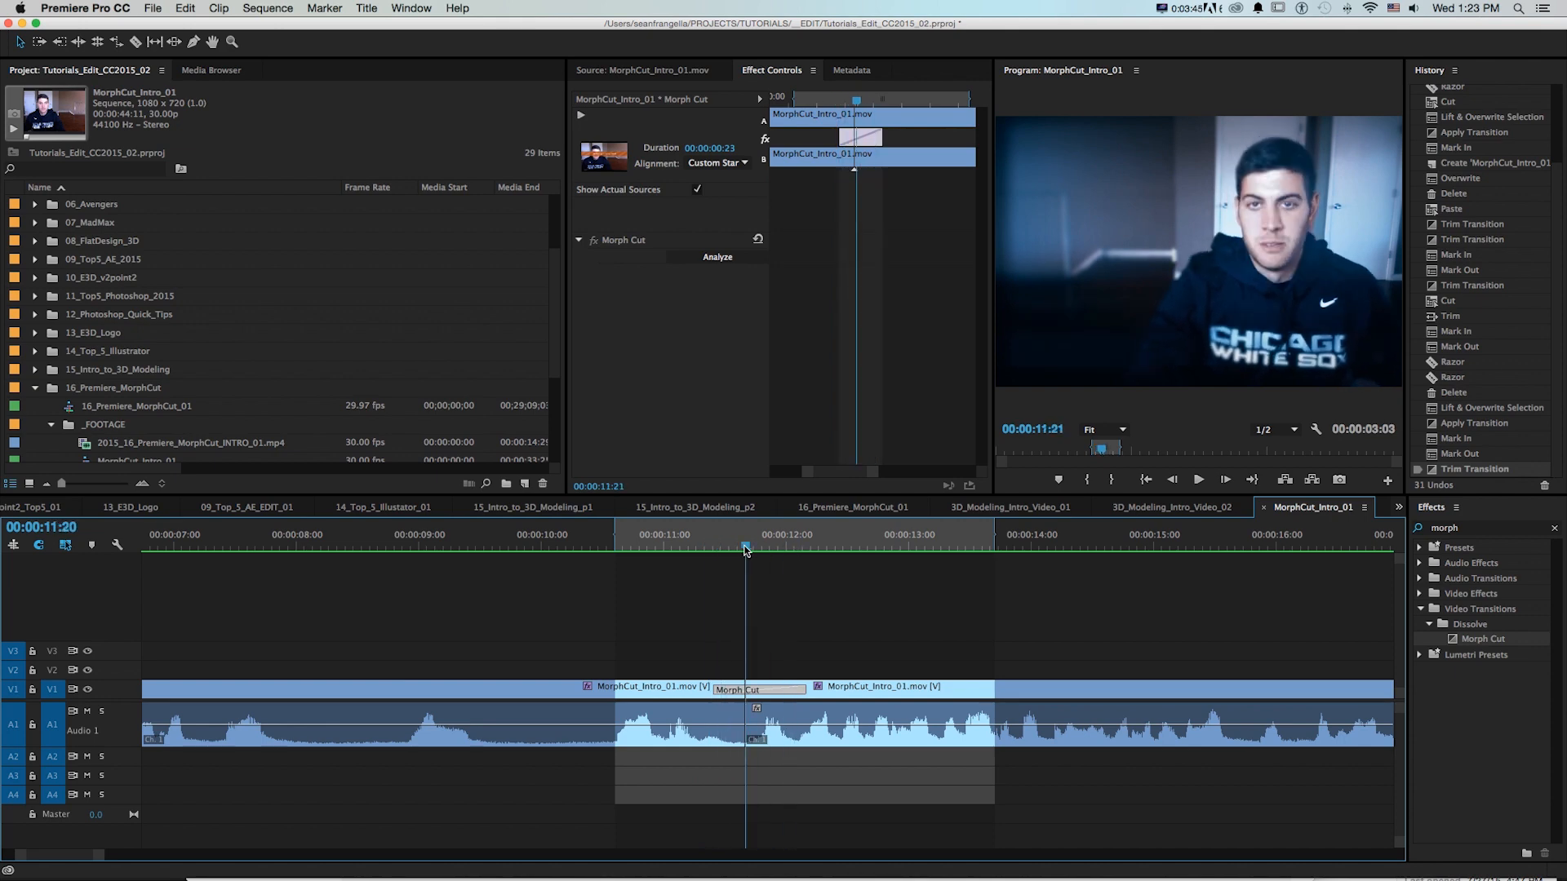
left_click(689, 546)
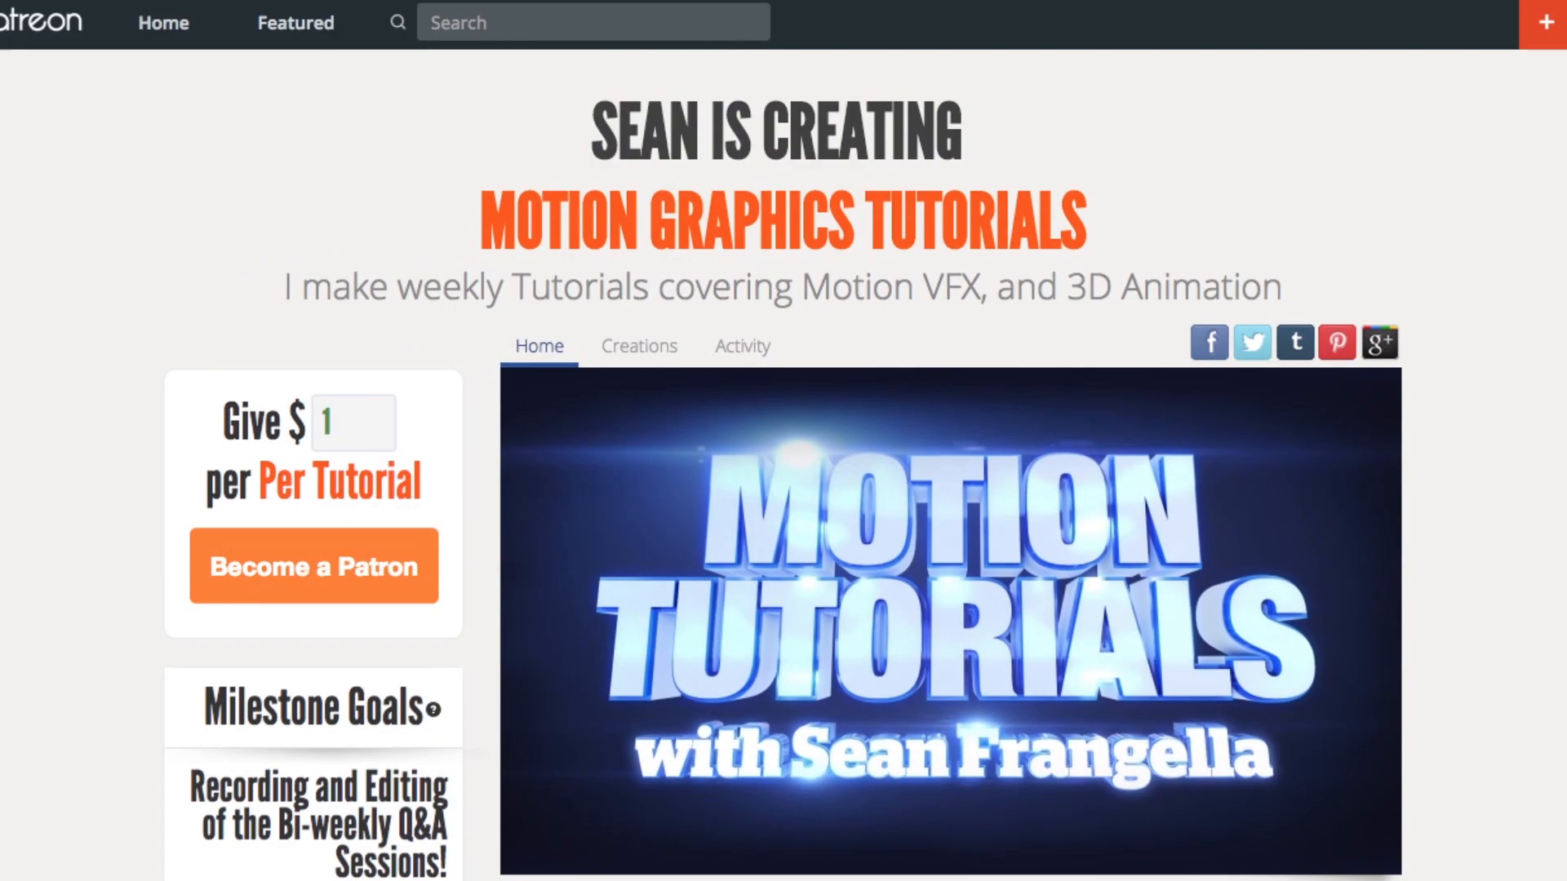
scroll("down", 3)
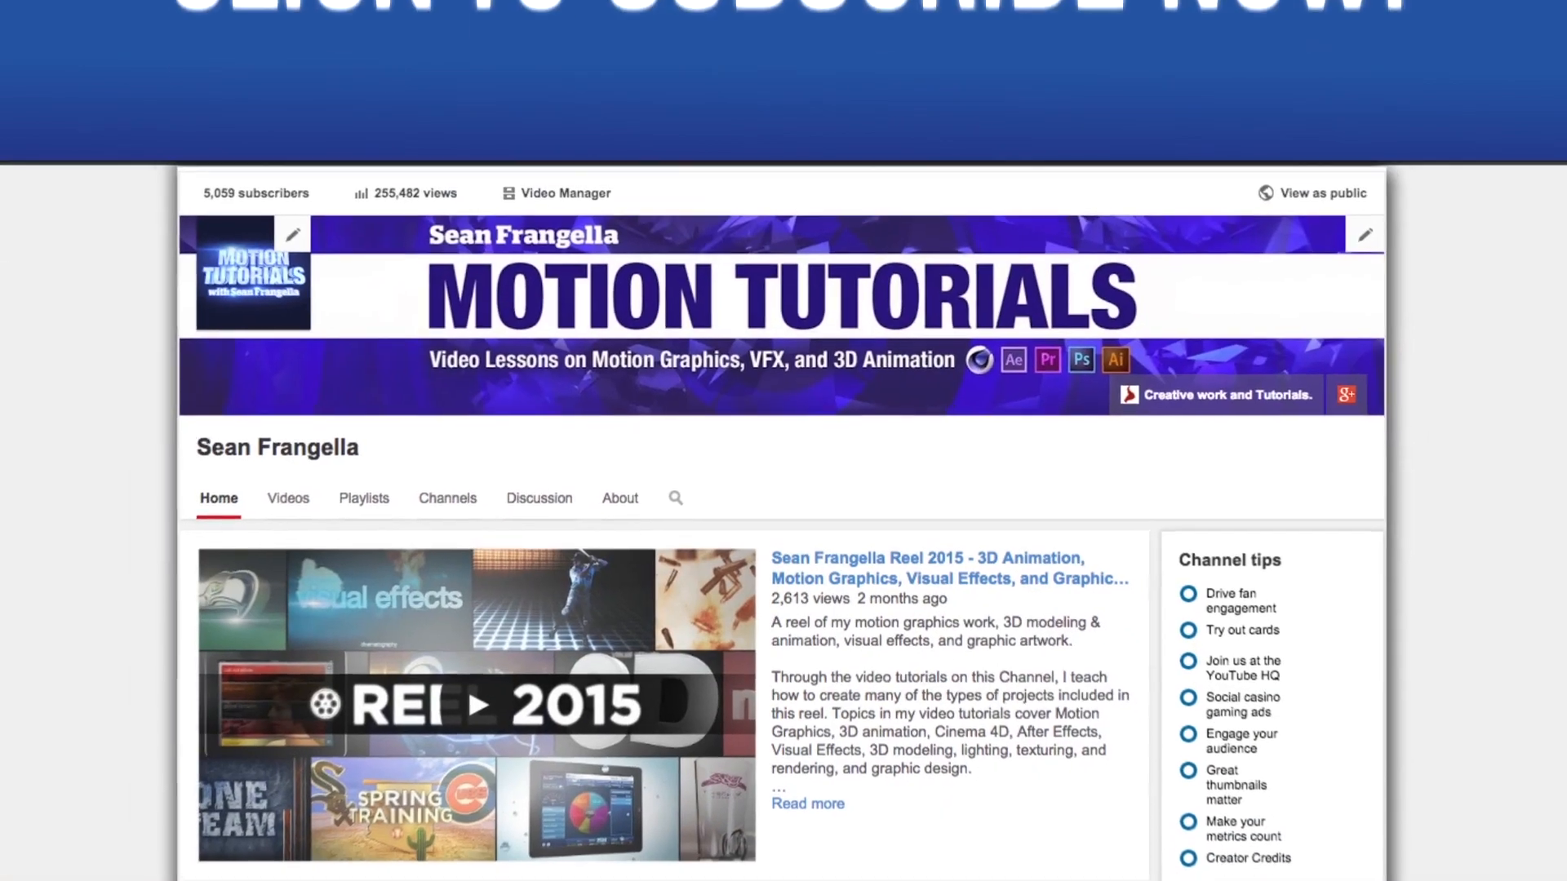
scroll("down", 3)
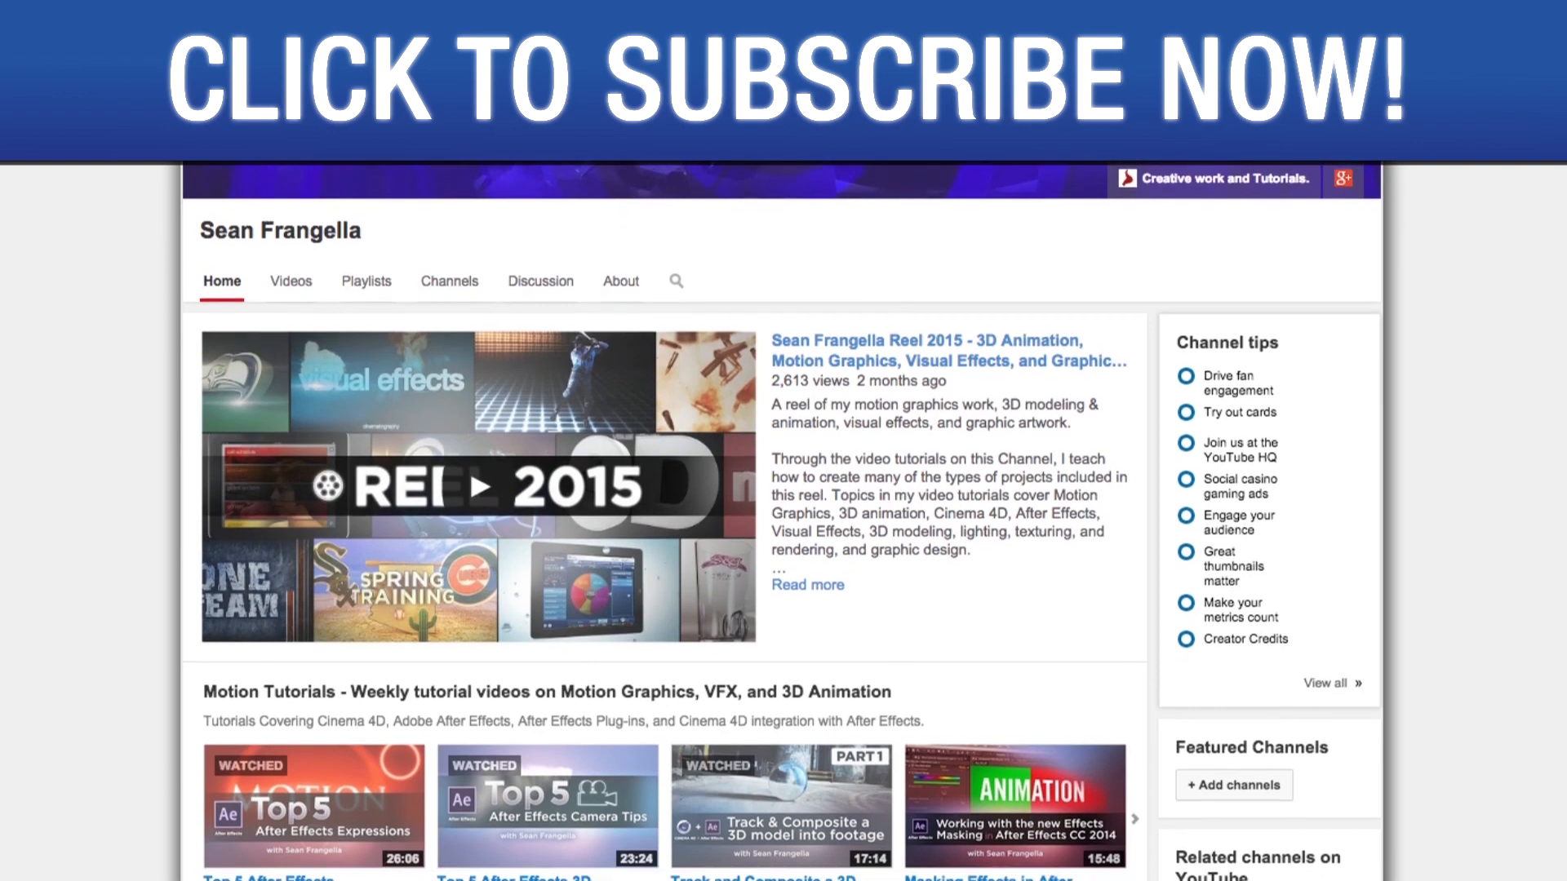
scroll("down", 3)
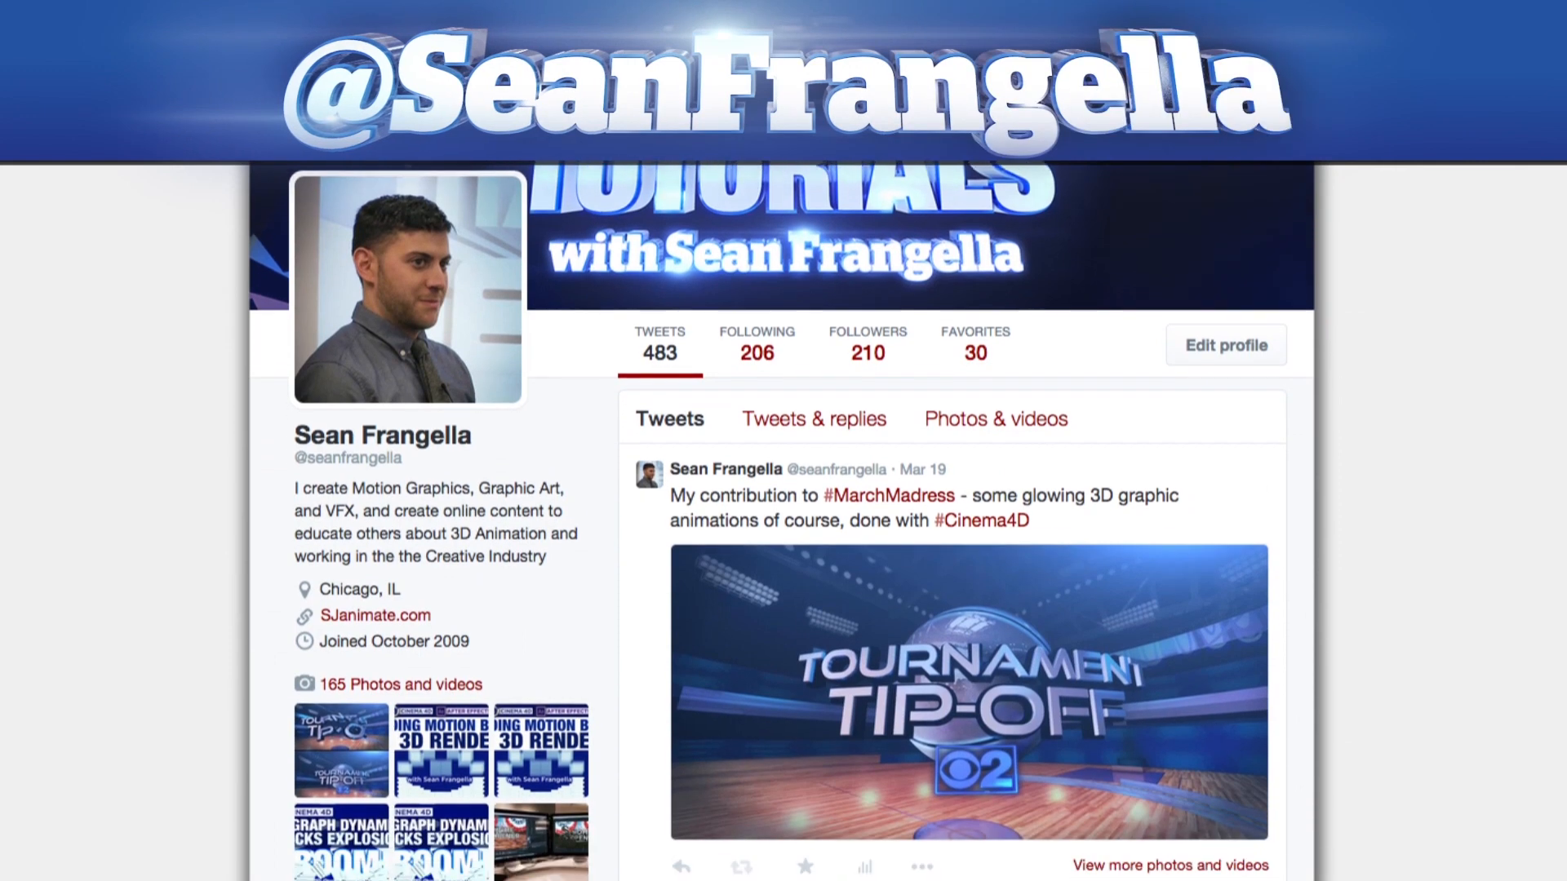
scroll("down", 3)
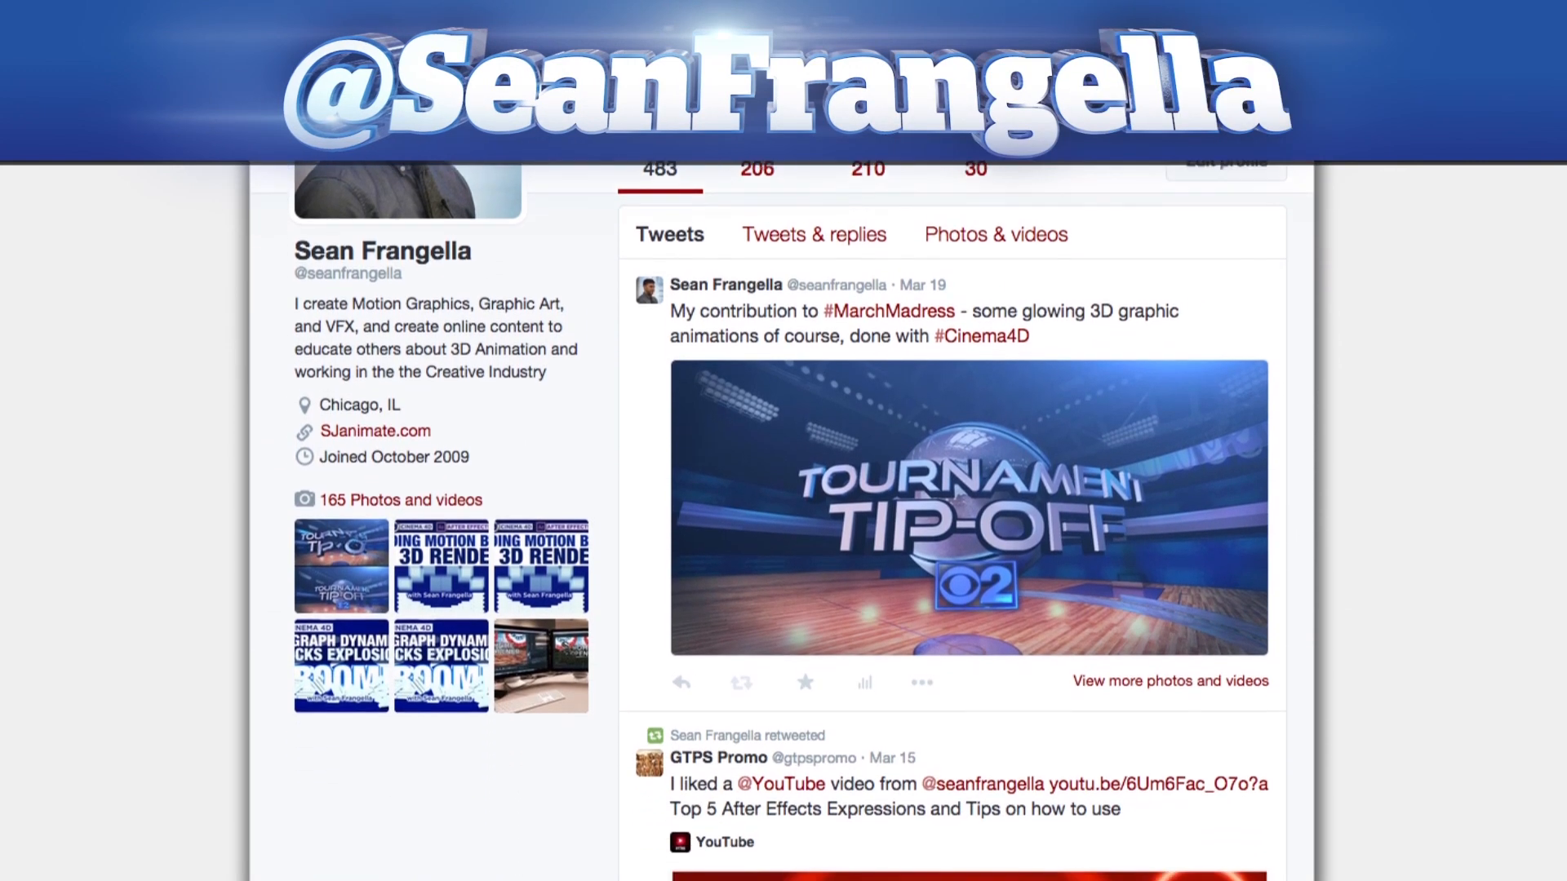
scroll("down", 3)
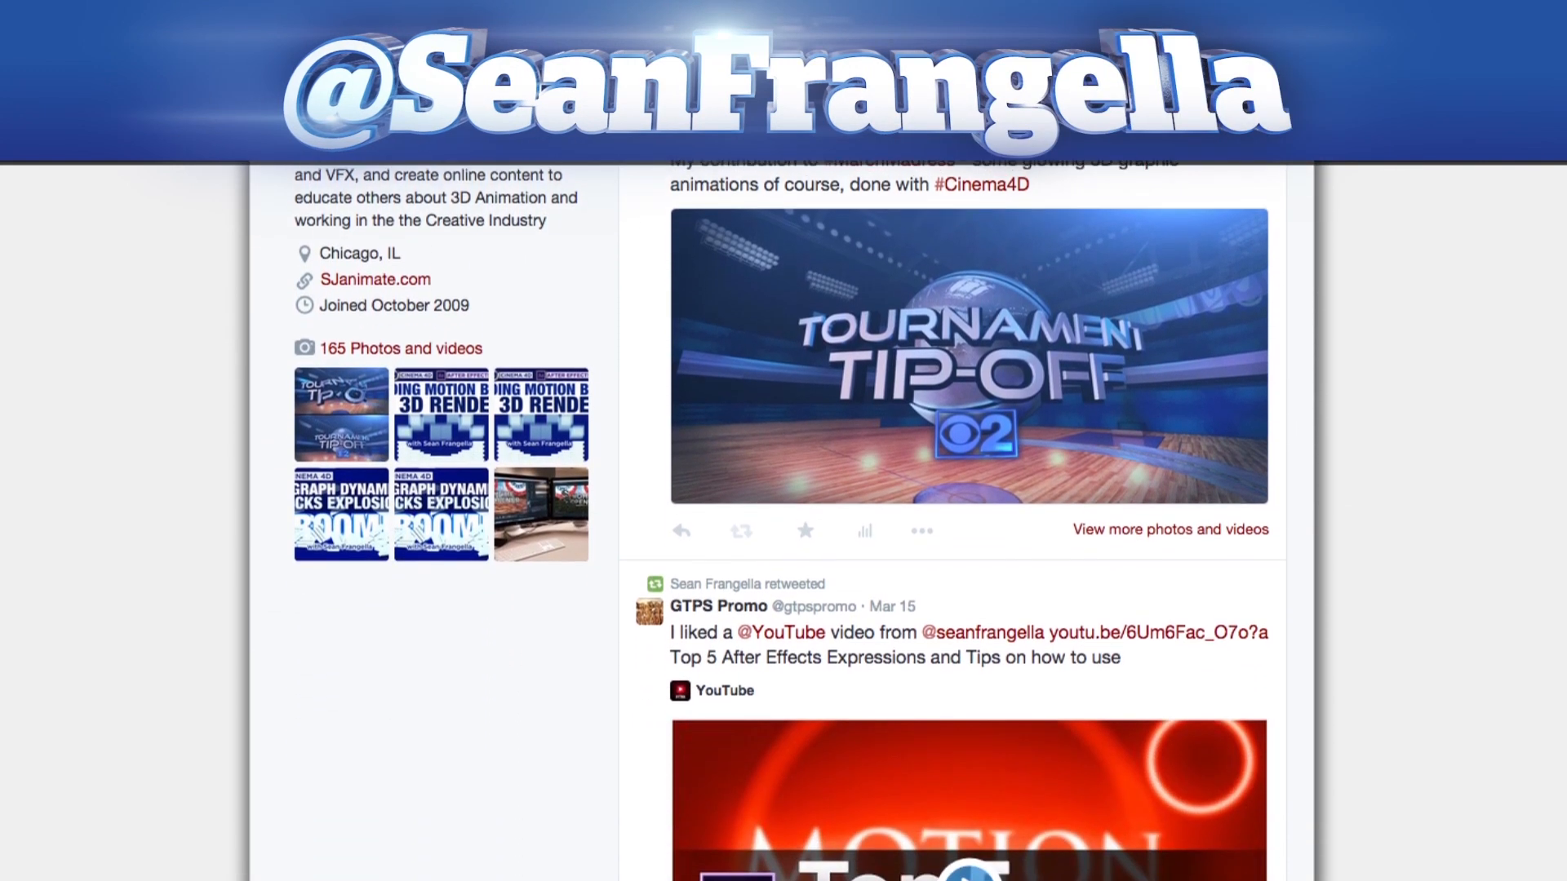
scroll("down", 3)
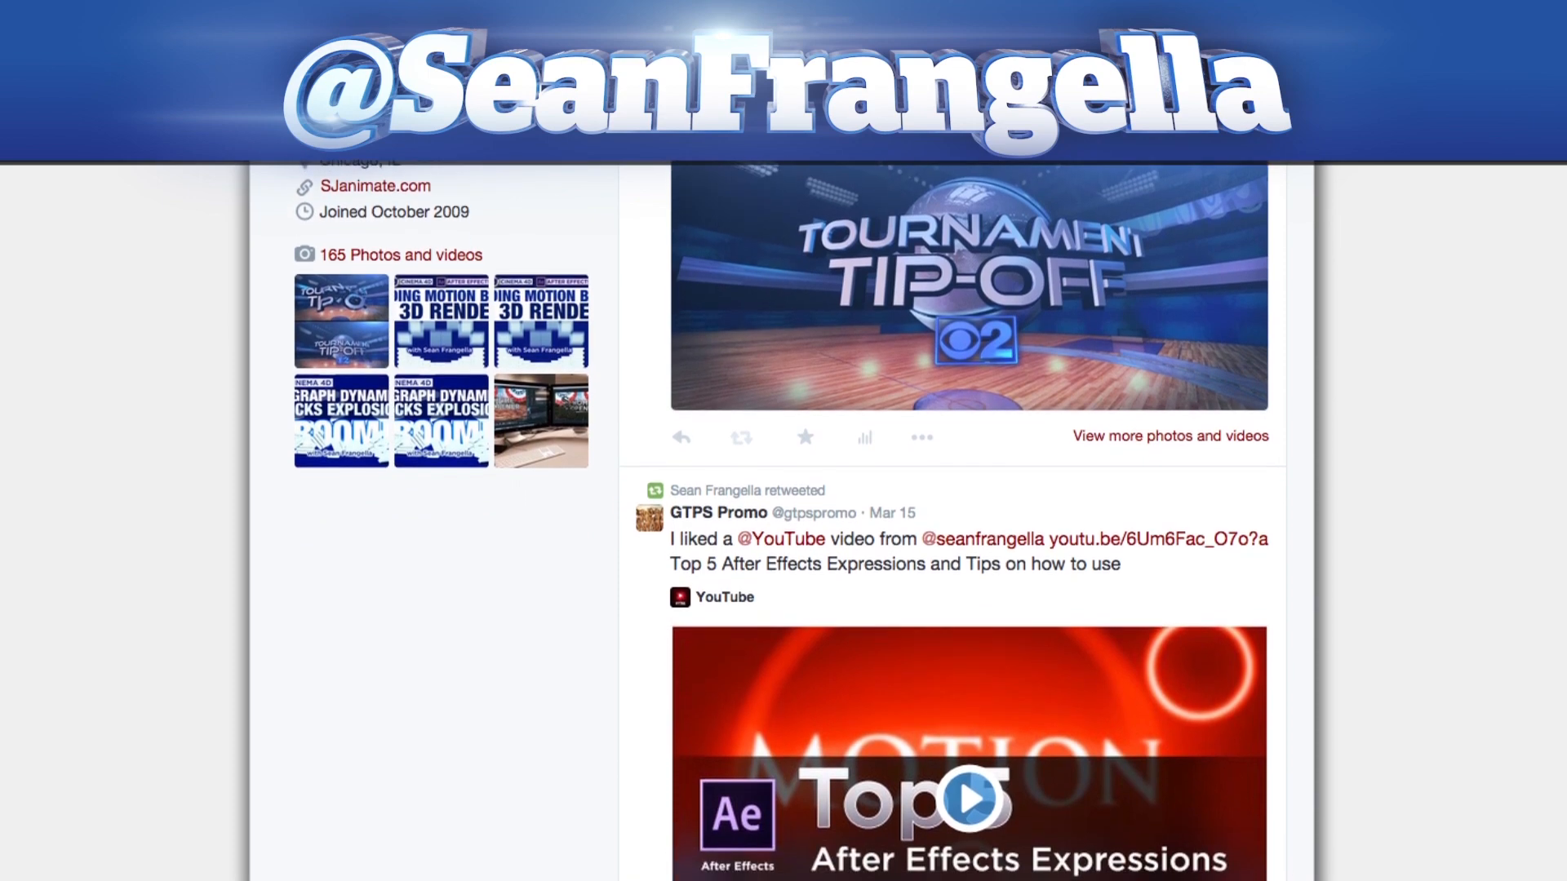